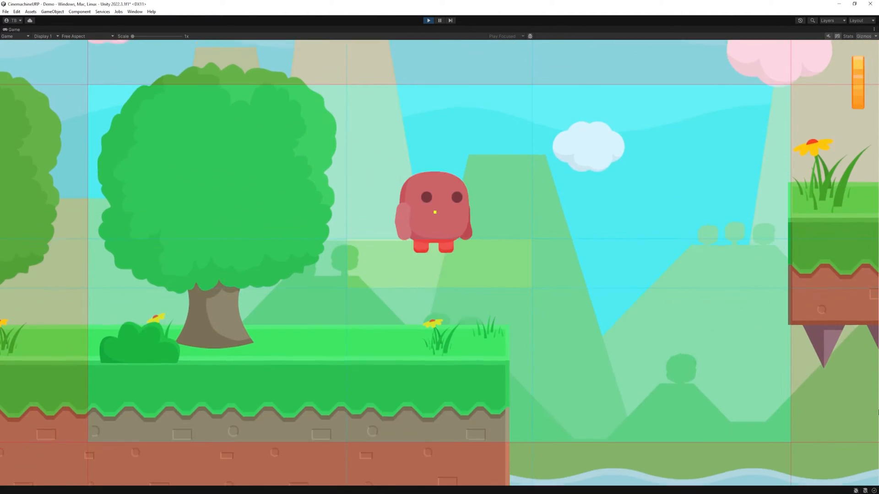
Exit Play mode to return to scene editing in the Demo platformer scene.
{"action": "left_click", "coordinate": [428, 20]}
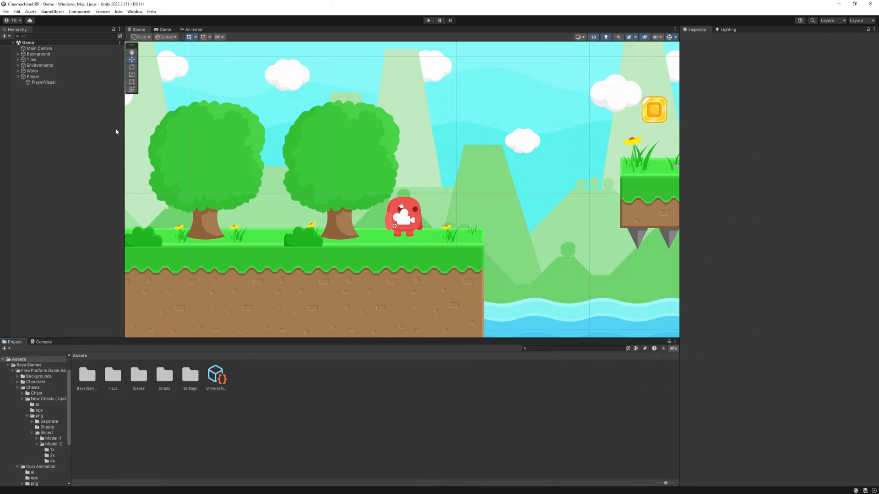
Install the Cinemachine package from the Unity Registry through Package Manager.
{"action": "left_click", "coordinate": [135, 11]}
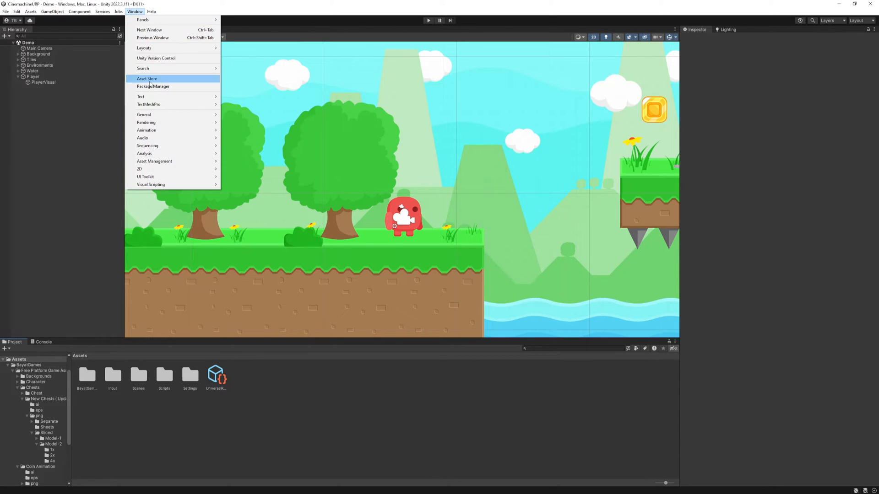
{"action": "left_click", "coordinate": [152, 87]}
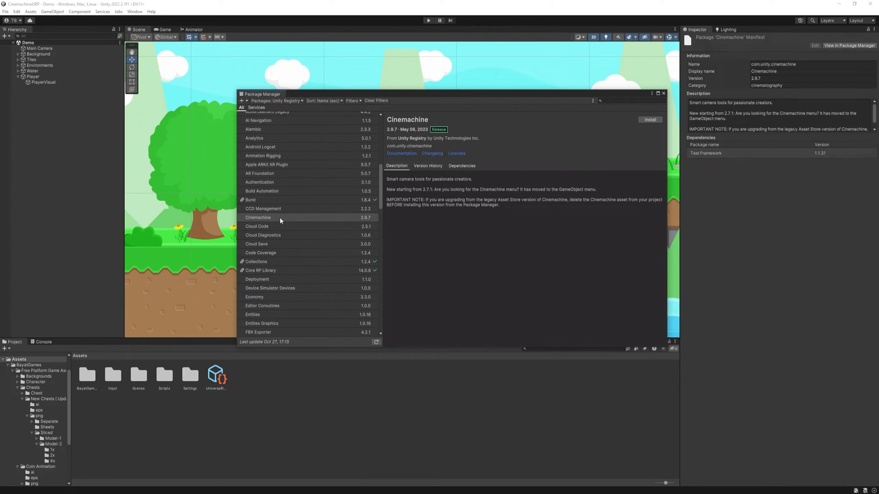
{"action": "left_click", "coordinate": [663, 93]}
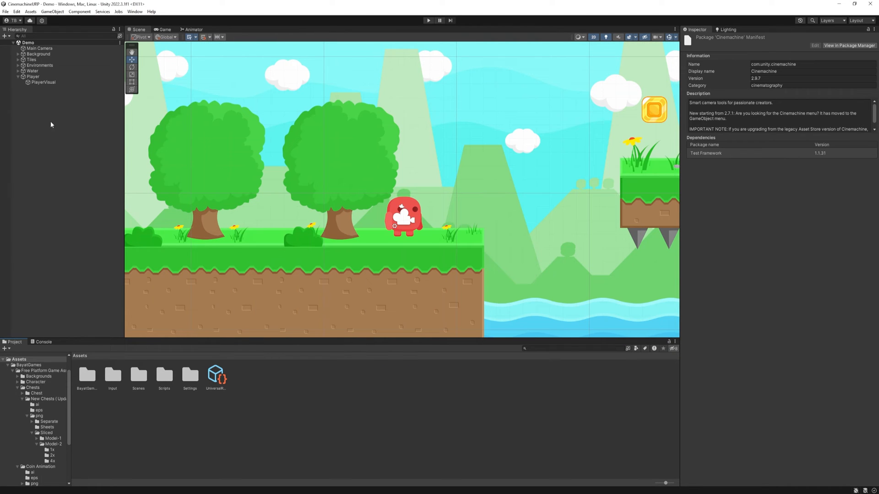
Create a Cinemachine Virtual Camera and check the Main Camera's CinemachineBrain component.
{"action": "right_click", "coordinate": [51, 124]}
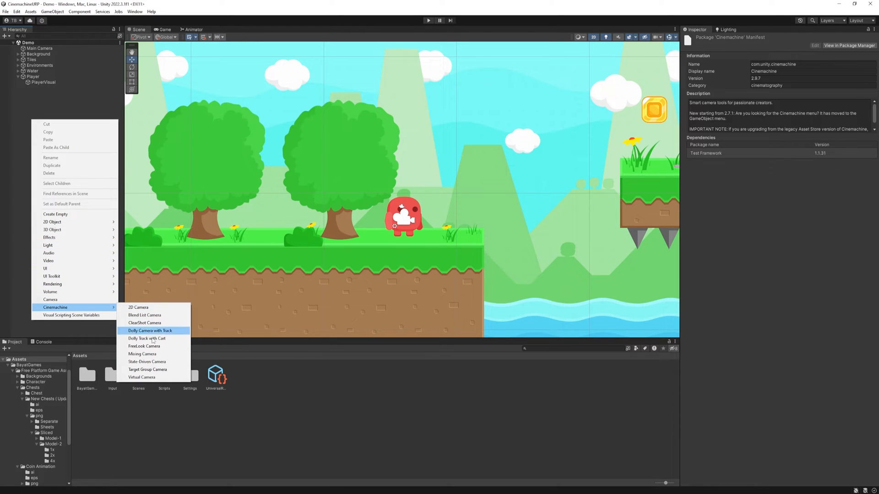
{"action": "left_click", "coordinate": [142, 377]}
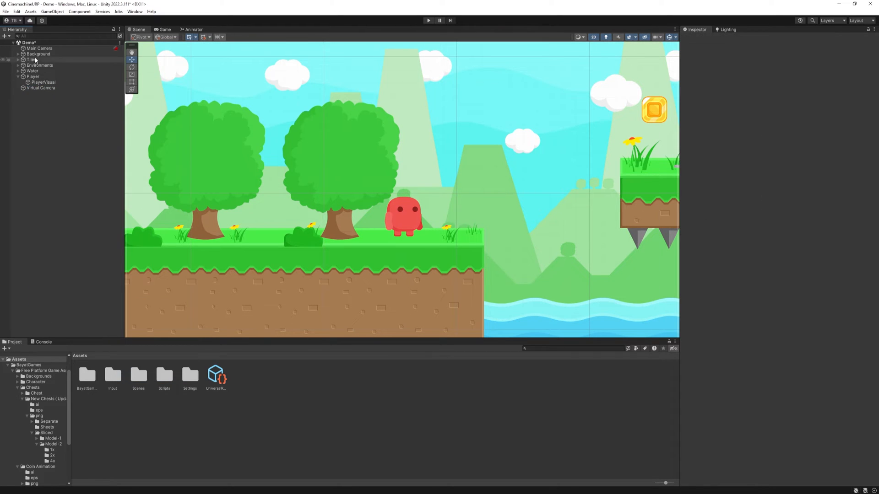
{"action": "left_click", "coordinate": [39, 48]}
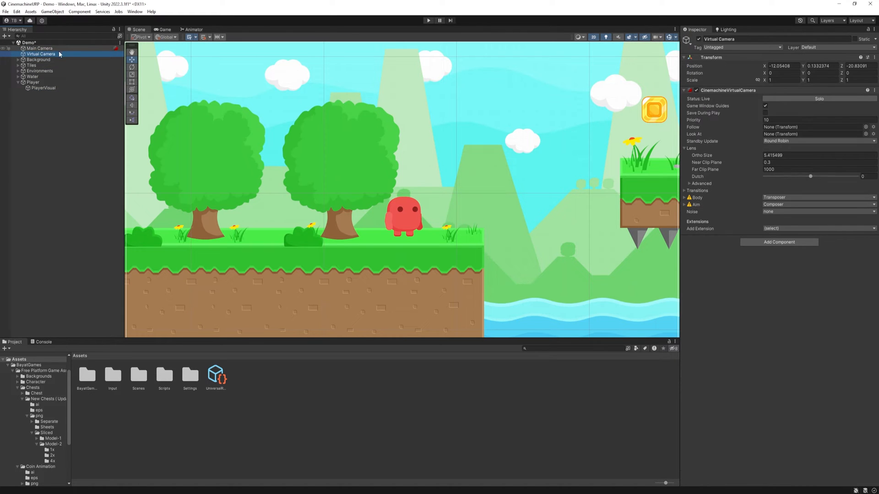
{"action": "left_click", "coordinate": [39, 48]}
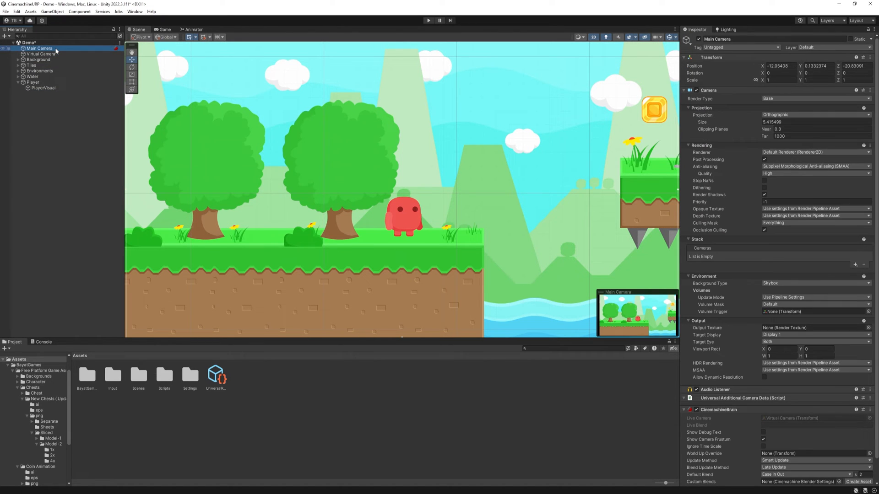
{"action": "left_click", "coordinate": [40, 54]}
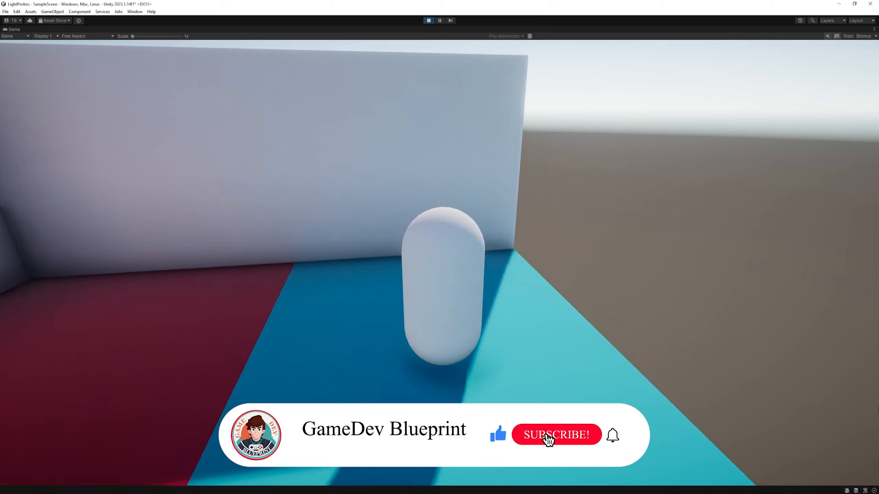
Set the Virtual Camera's Follow target to the Player transform.
{"action": "left_click", "coordinate": [555, 435]}
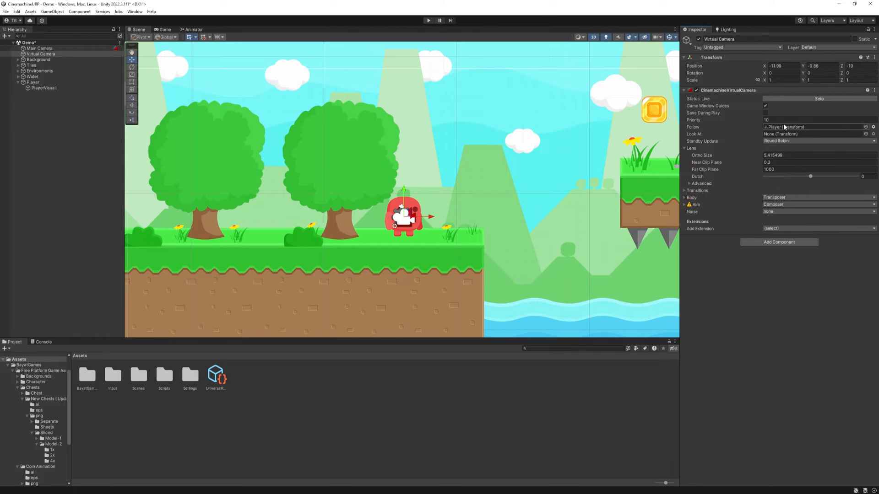
Set Body to Framing Transposer and Aim to Do nothing, then run the game.
{"action": "left_click", "coordinate": [815, 196]}
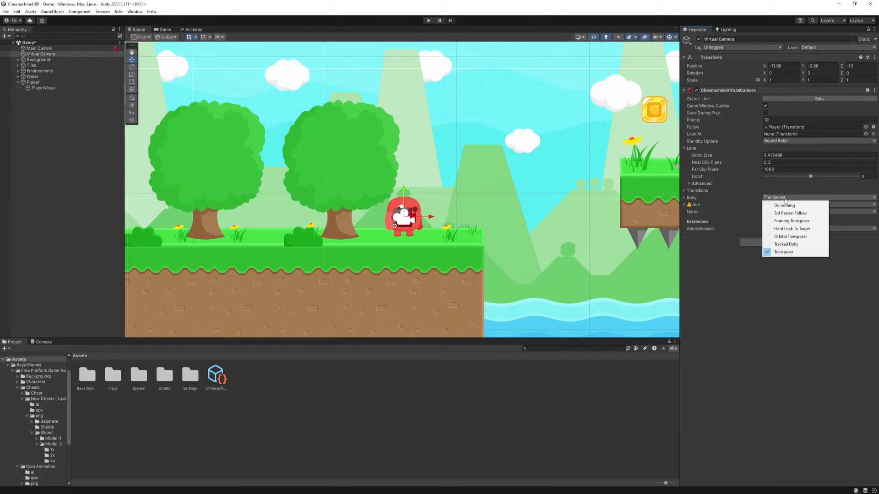
{"action": "left_click", "coordinate": [791, 221]}
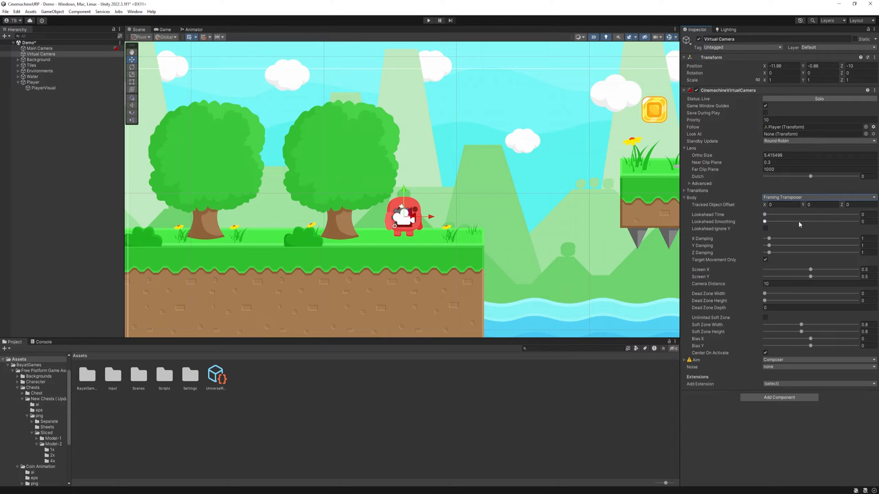
{"action": "left_click", "coordinate": [815, 359]}
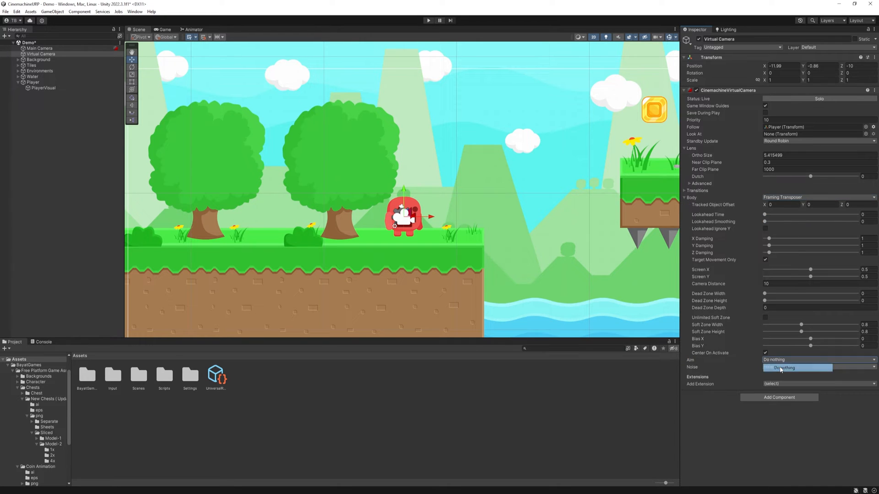
{"action": "left_click", "coordinate": [782, 367]}
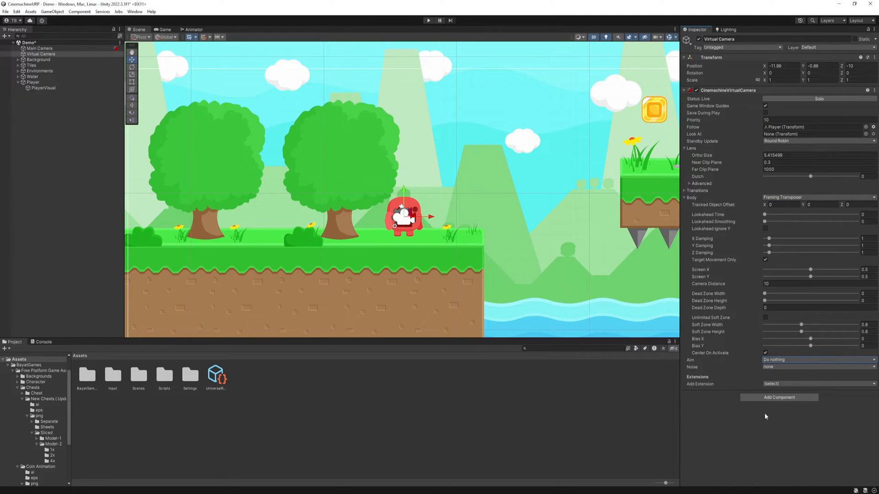
{"action": "left_click", "coordinate": [429, 21]}
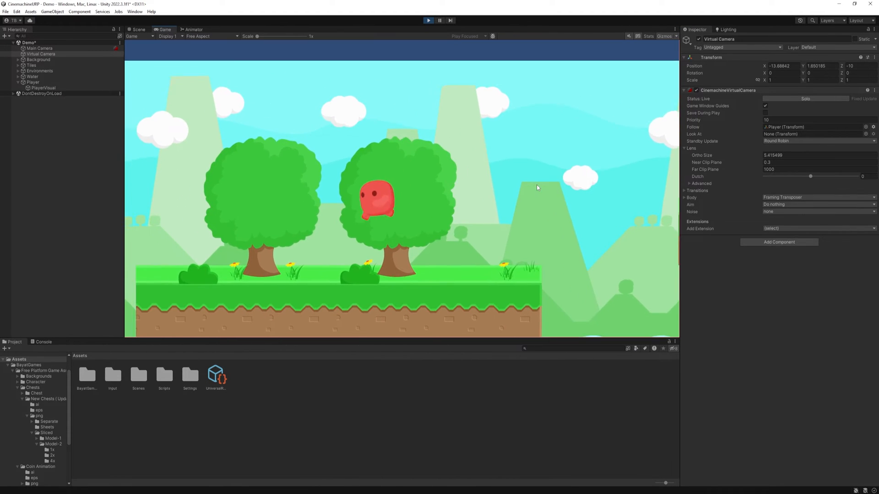
Stop Play mode and enable the camera framing guides over the Game view.
{"action": "left_click", "coordinate": [428, 21]}
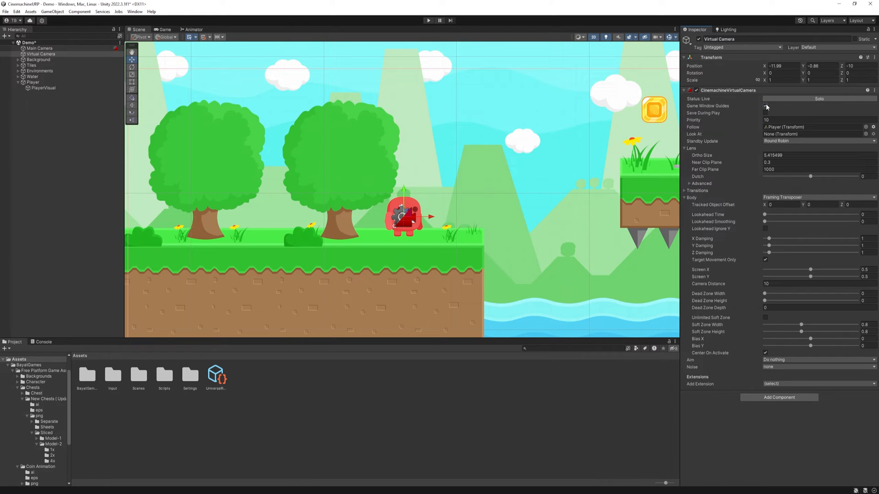
{"action": "left_click", "coordinate": [765, 105]}
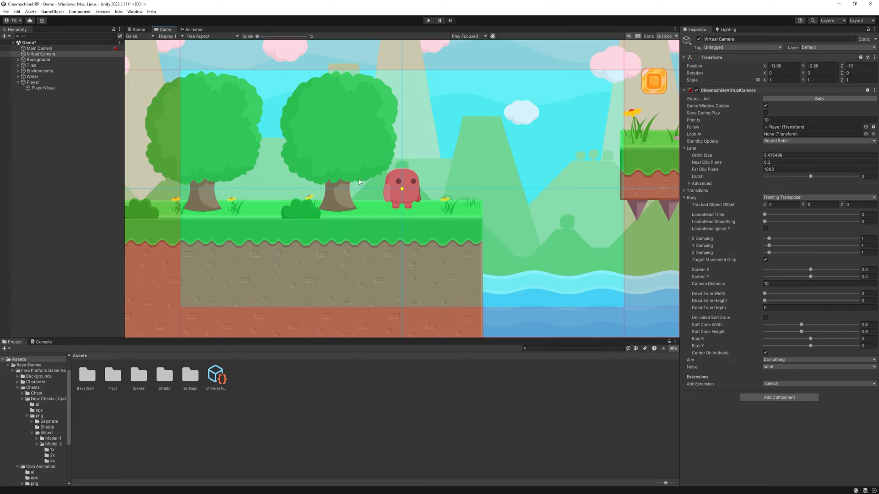
{"action": "mouse_move", "coordinate": [747, 127]}
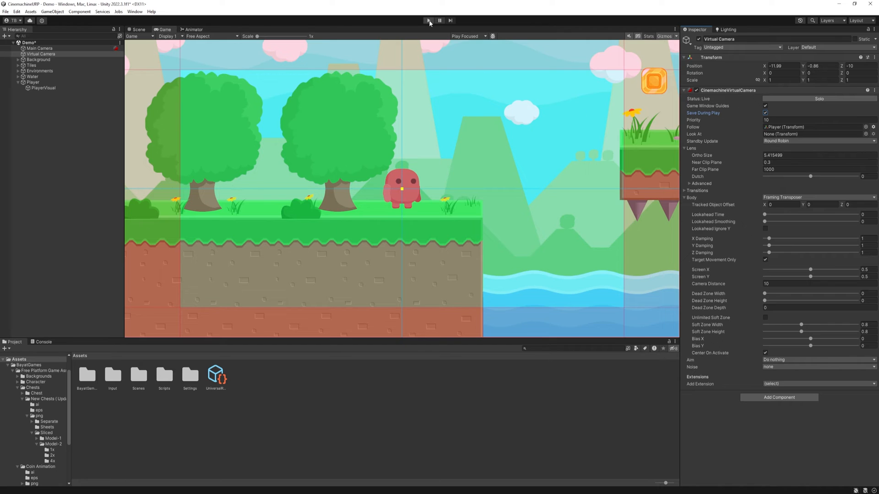
Play-test the lookahead, damping and screen position tweaks, stopping and restarting the game.
{"action": "left_click", "coordinate": [428, 21]}
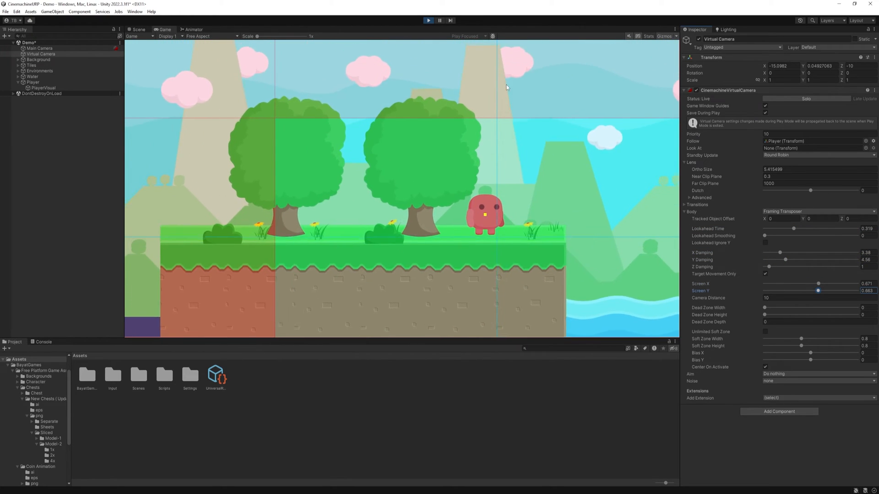
{"action": "left_click", "coordinate": [427, 20]}
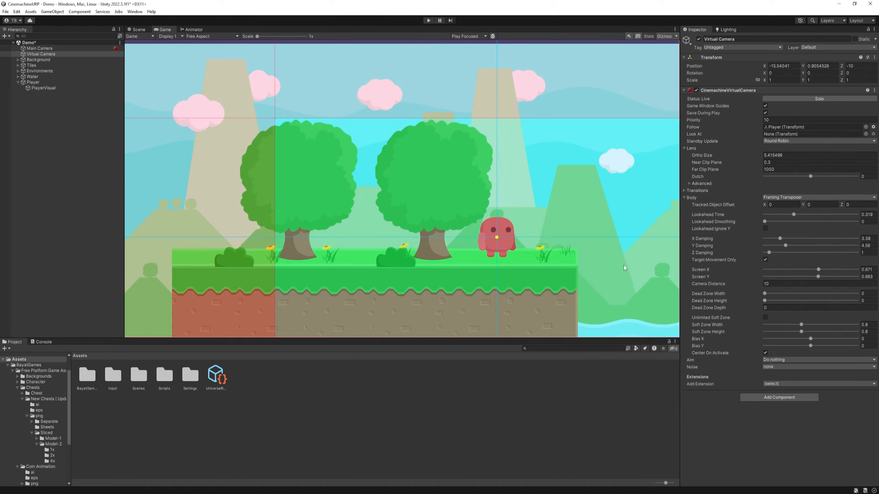
{"action": "left_click", "coordinate": [427, 20]}
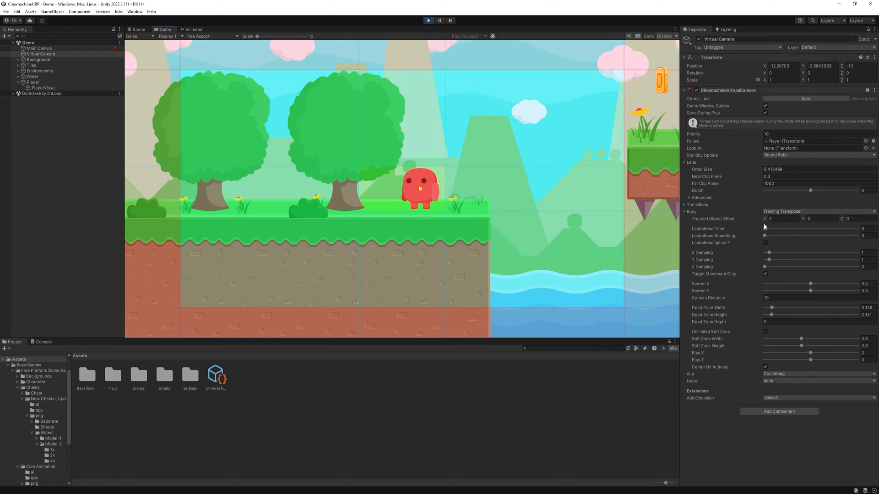
{"action": "mouse_move", "coordinate": [764, 229]}
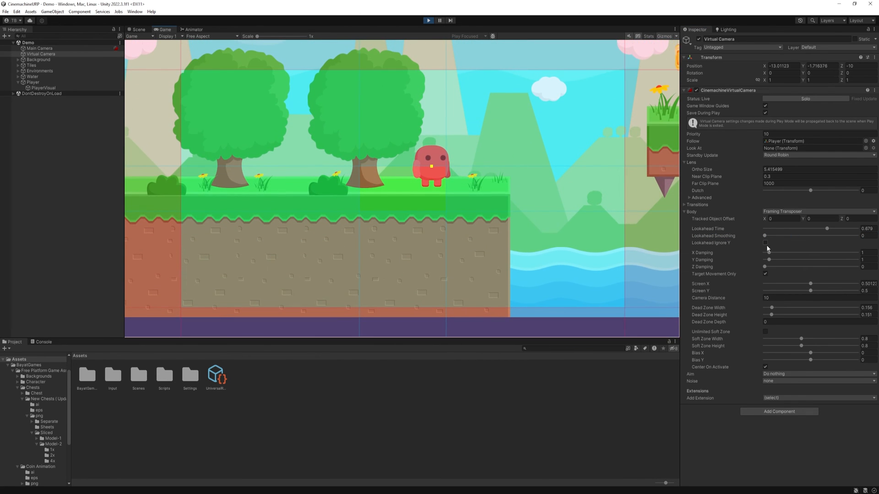
Enable Lookahead Ignore Y so lookahead ignores the Player's vertical movement.
{"action": "left_click", "coordinate": [764, 243]}
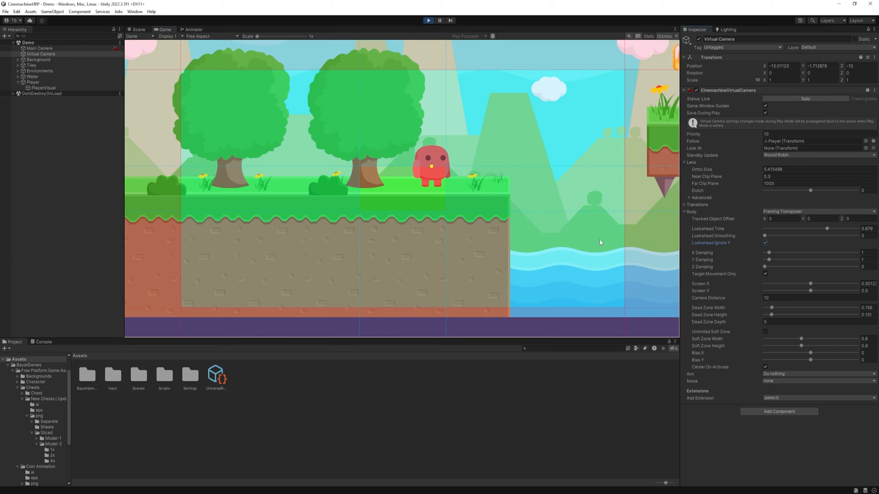